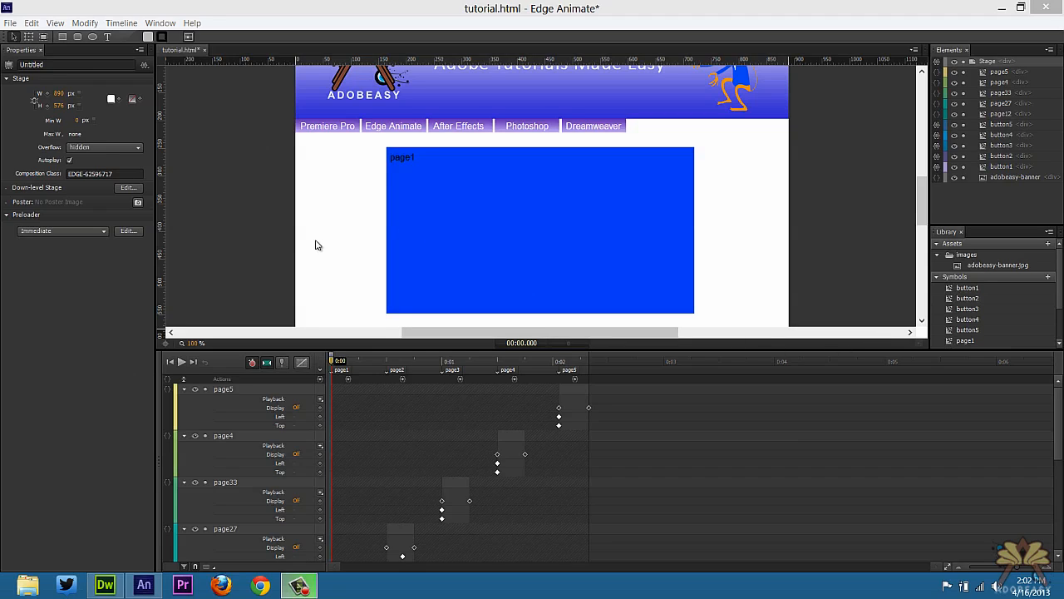
- Bring up the Stage's actions editor from its right-click menu
right_click(316, 244)
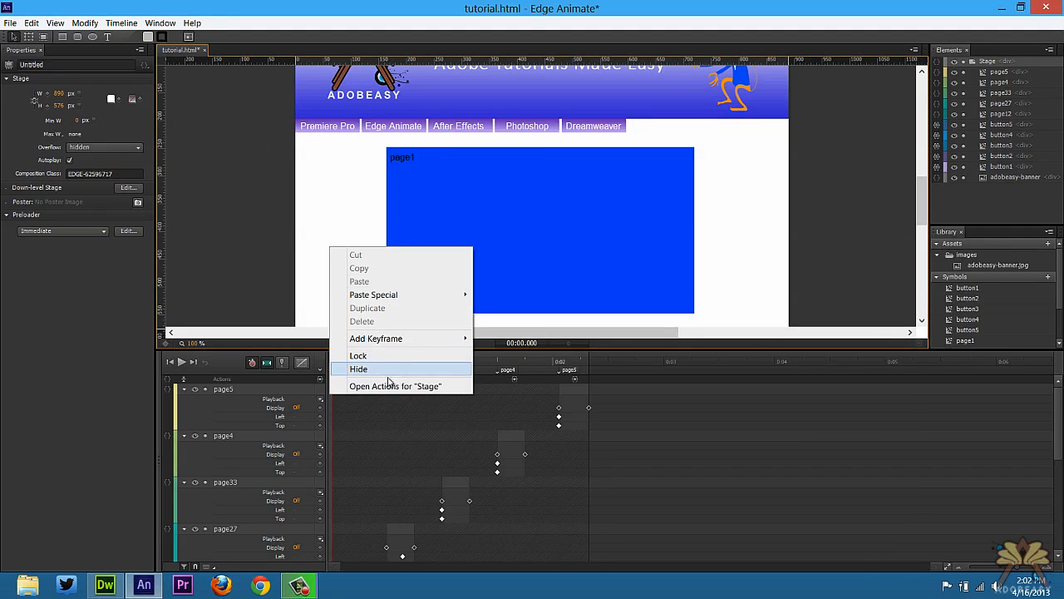
click(395, 385)
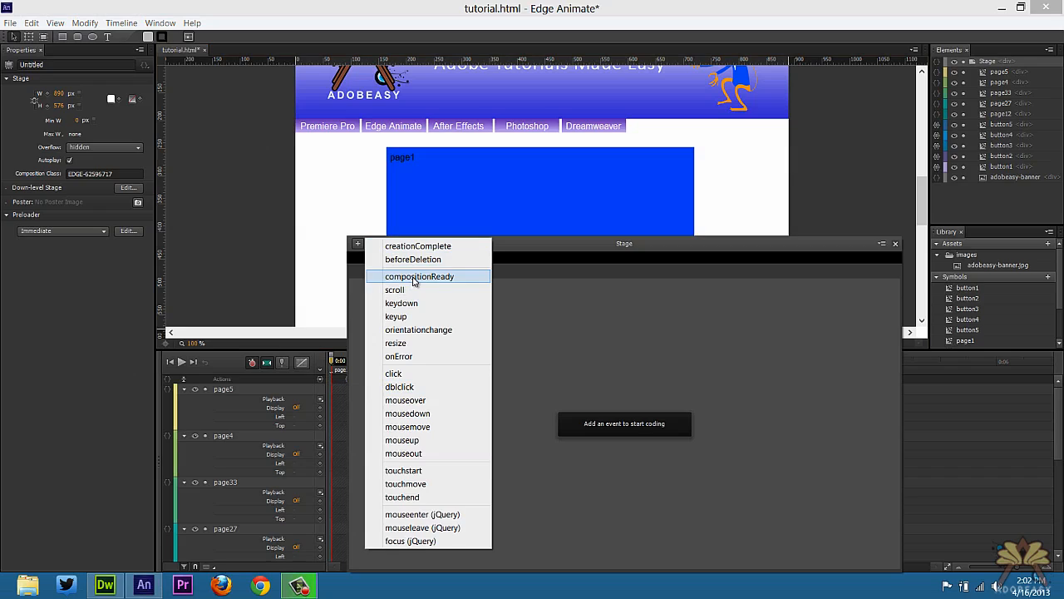
- Add a compositionReady handler with $("#Stage").css("margin","auto") to center the site
click(419, 276)
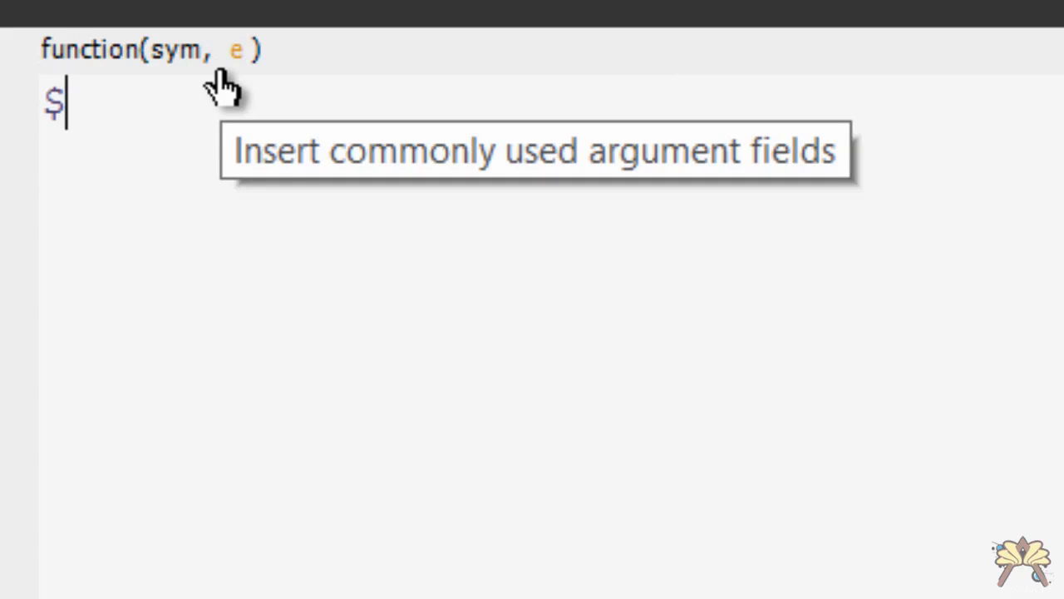
text(()
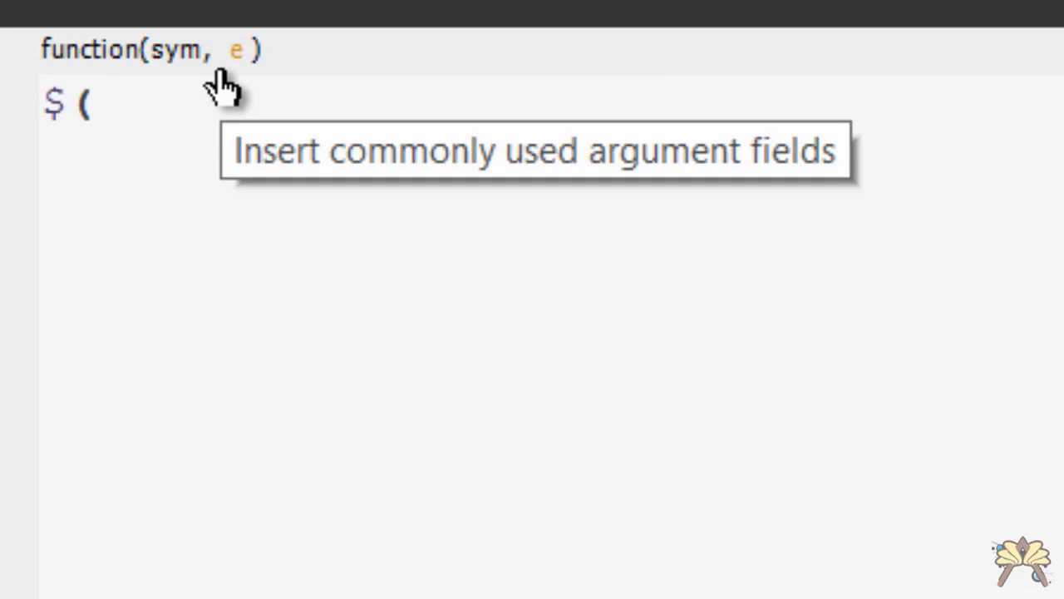
text("#S)
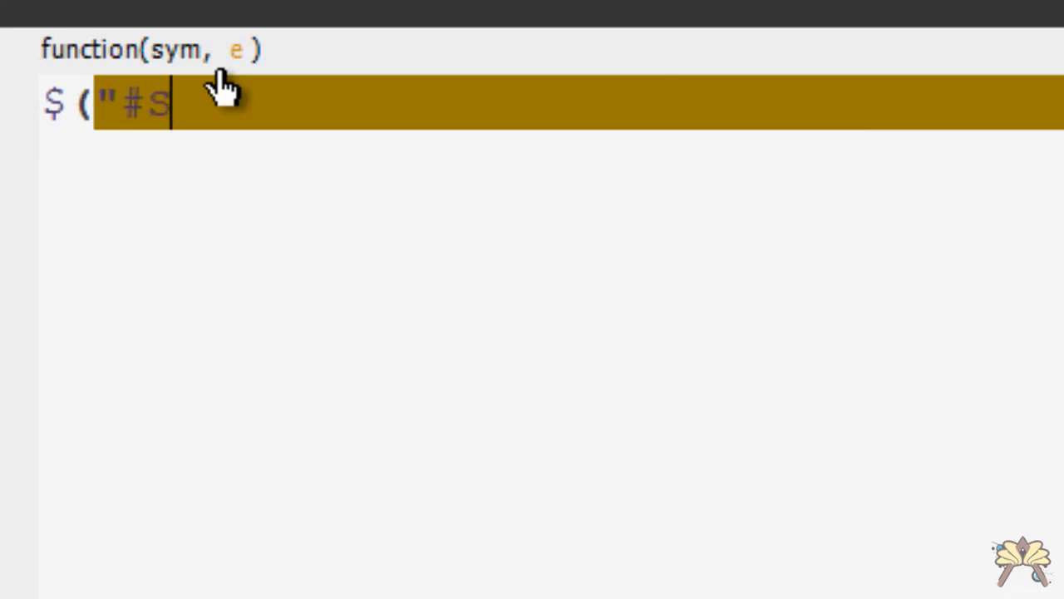
text(tage)
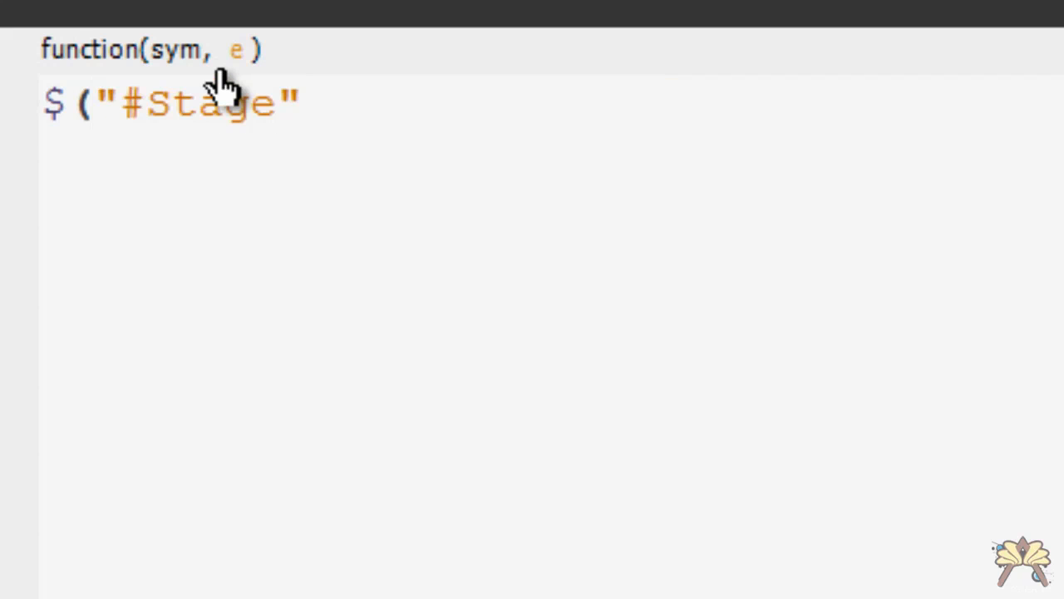
text().cs)
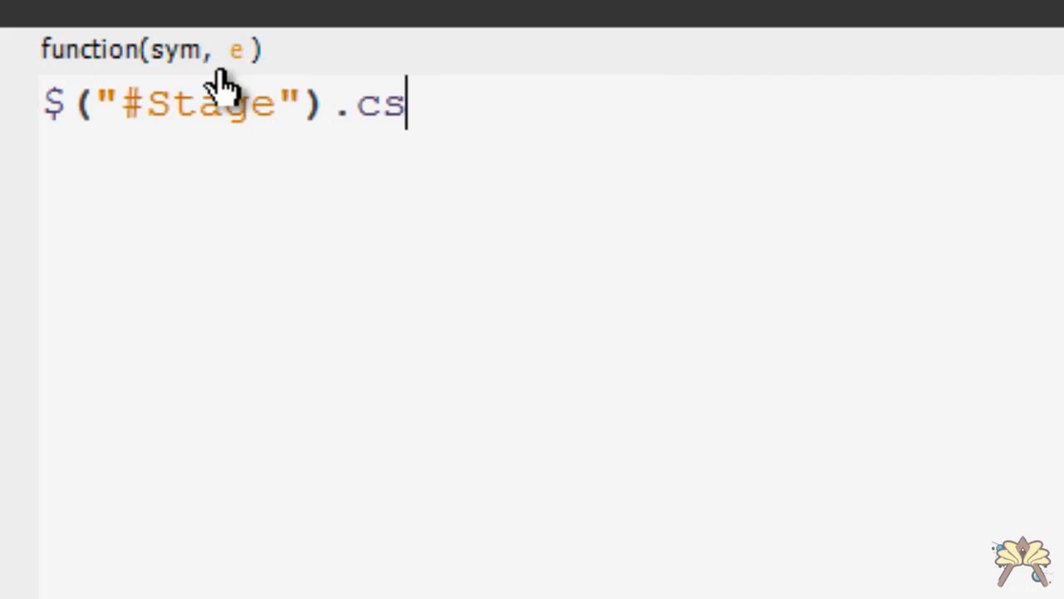
text(s()
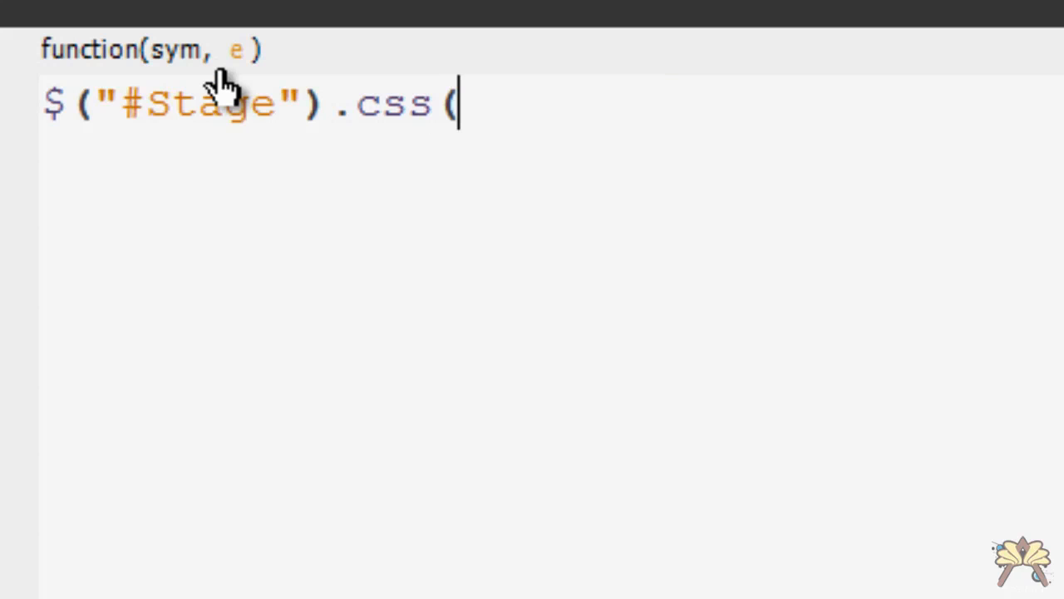
text("margin)
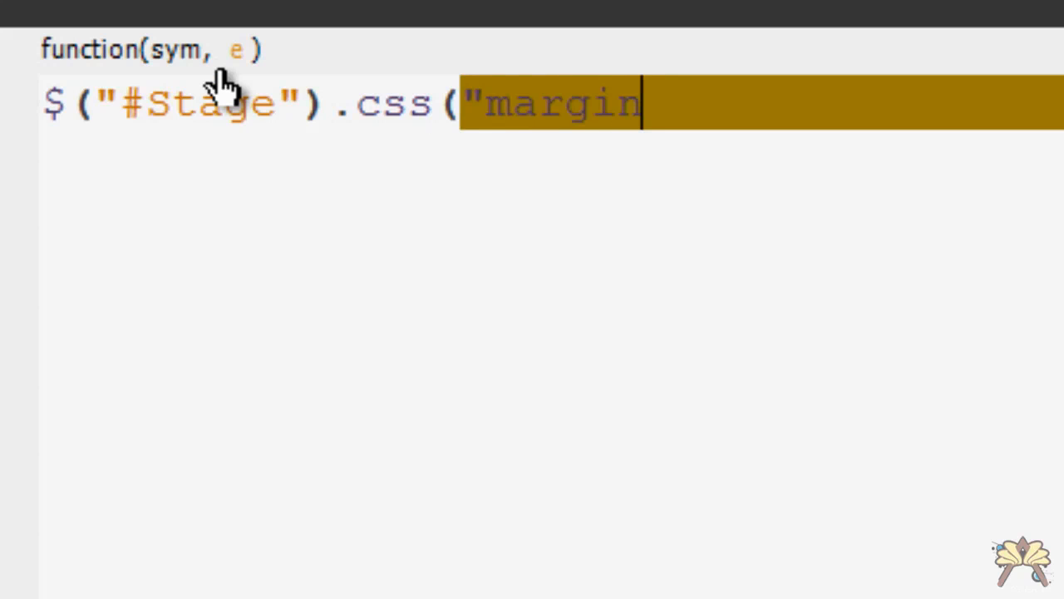
text(",)
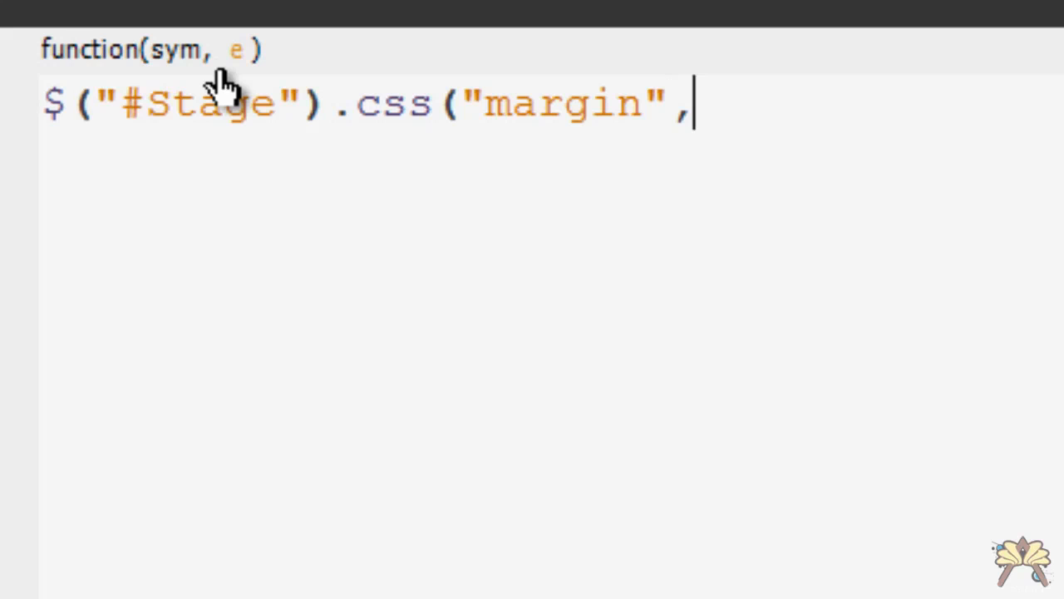
text("a)
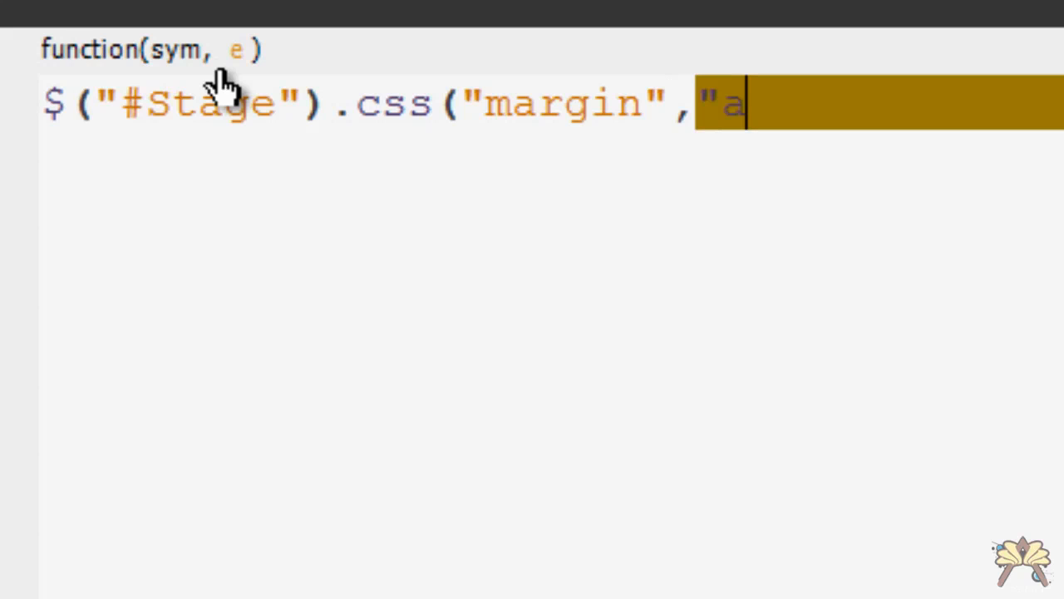
text(uto)
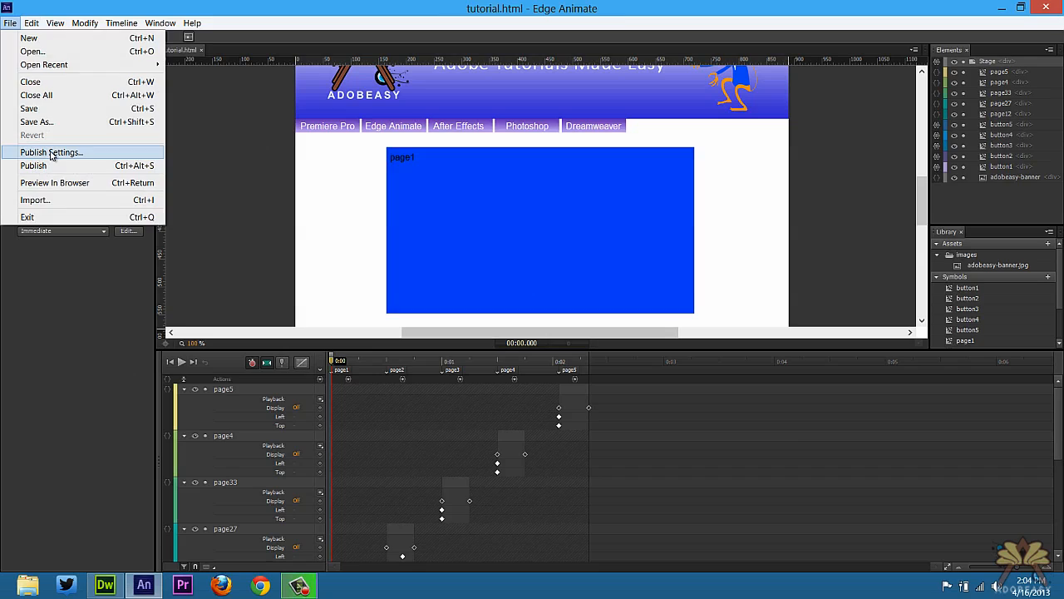
- In Publish Settings, browse for the Target Directory, showing the tut folder
click(51, 151)
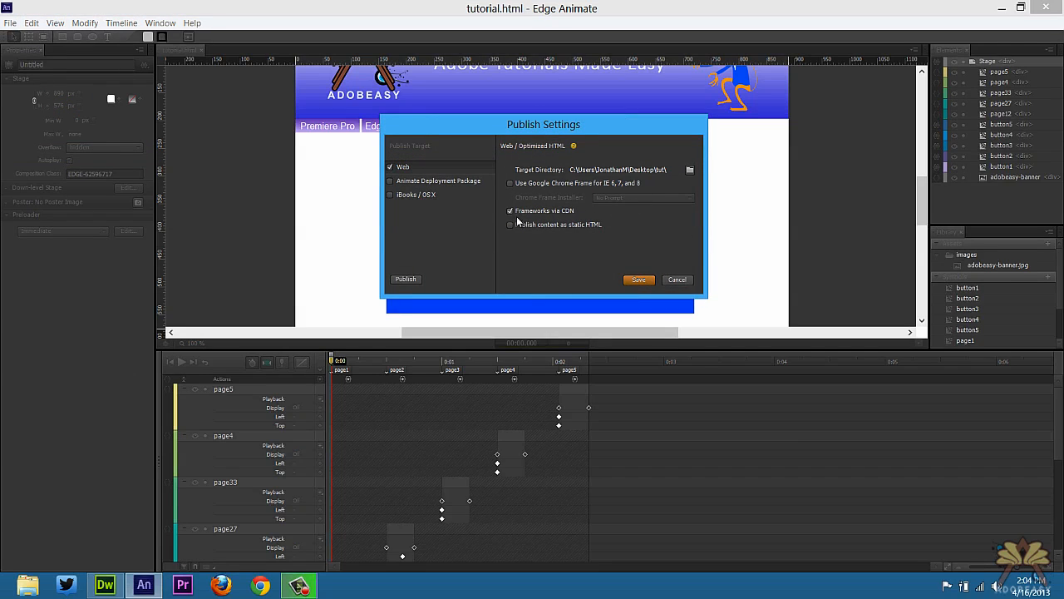
click(689, 170)
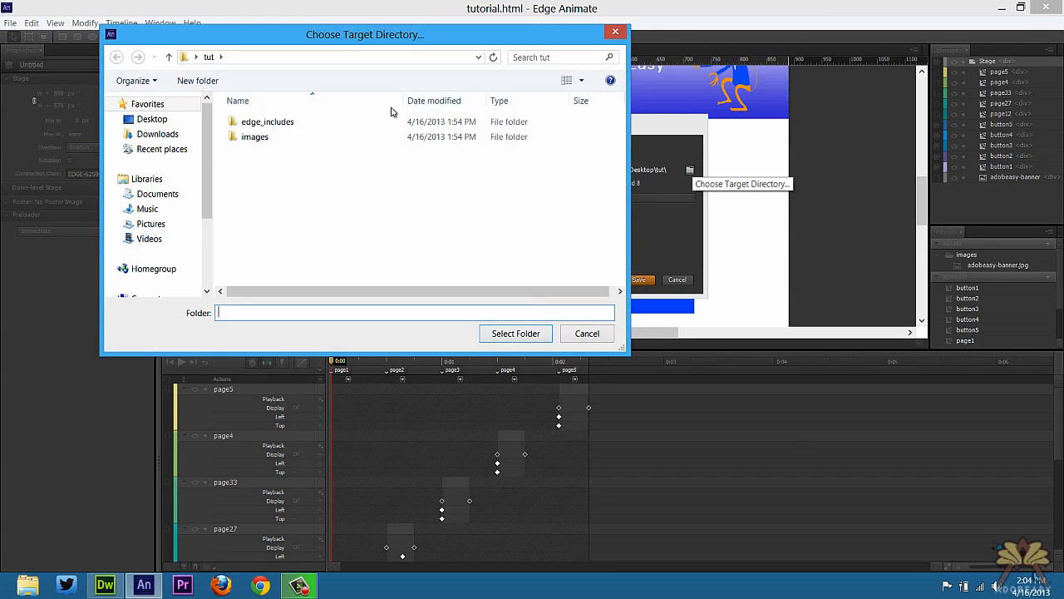